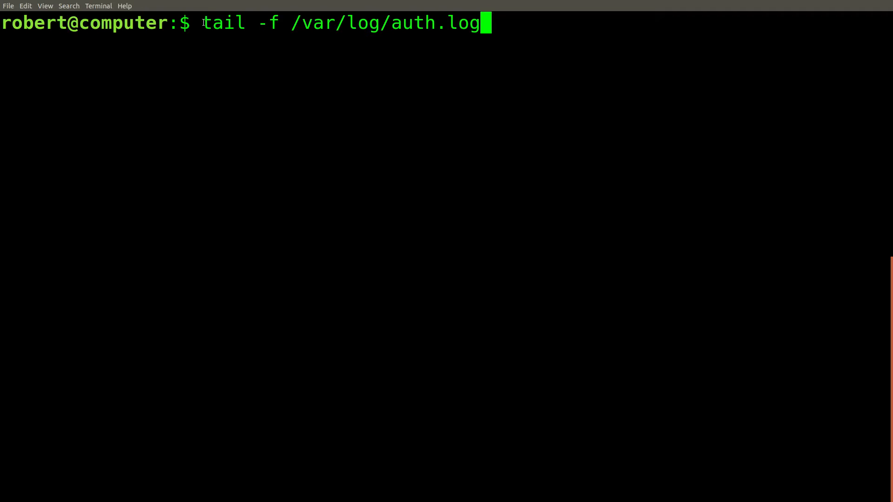
Step: Follow /var/log/auth.log live and highlight the recent sshd and CRON session entries
double_click(268, 22)
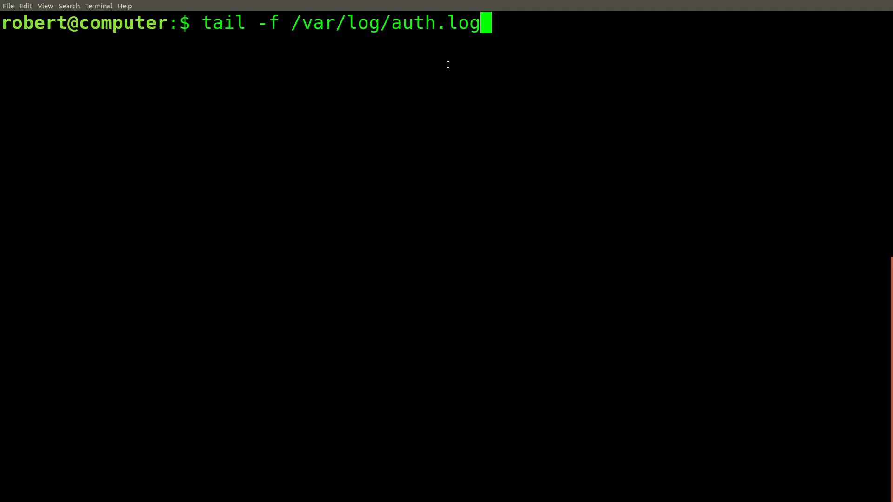
mouse_move(349, 41)
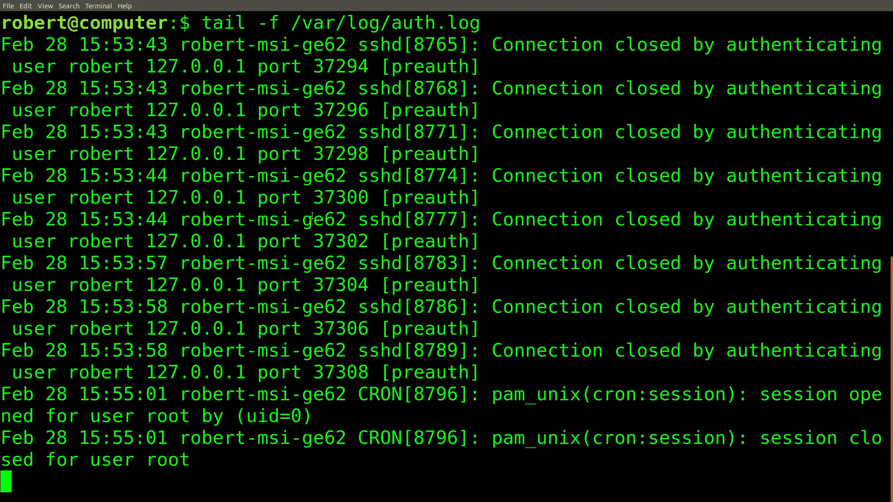
drag(354, 131, 353, 176)
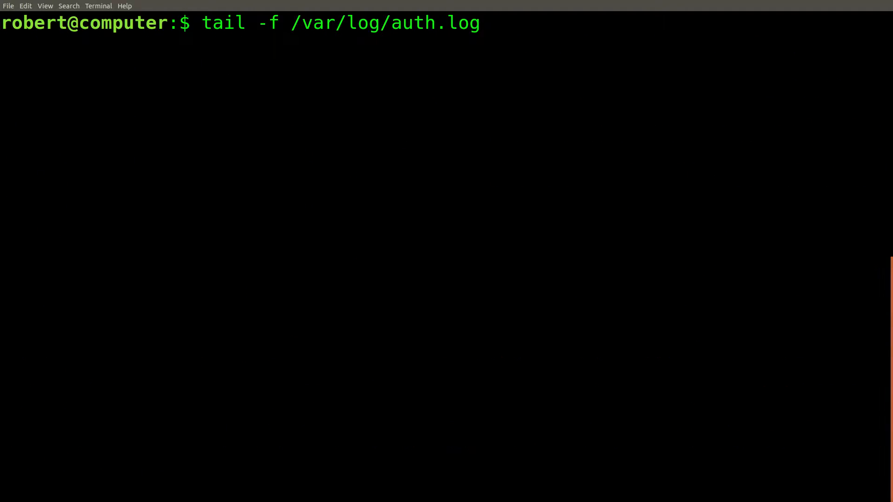
Step: Run tail -f -n 0 /var/log/auth.log so only newly arriving entries are shown
text(-n 0)
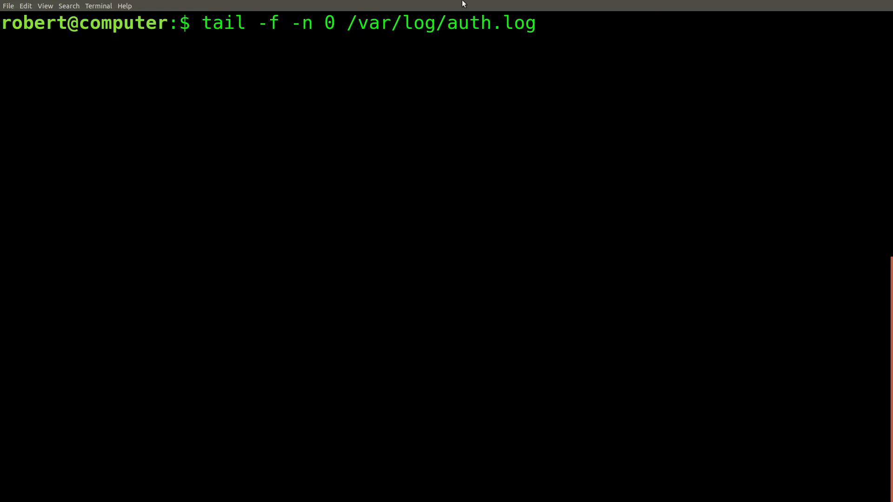
text(pache2/access)
key(Return)
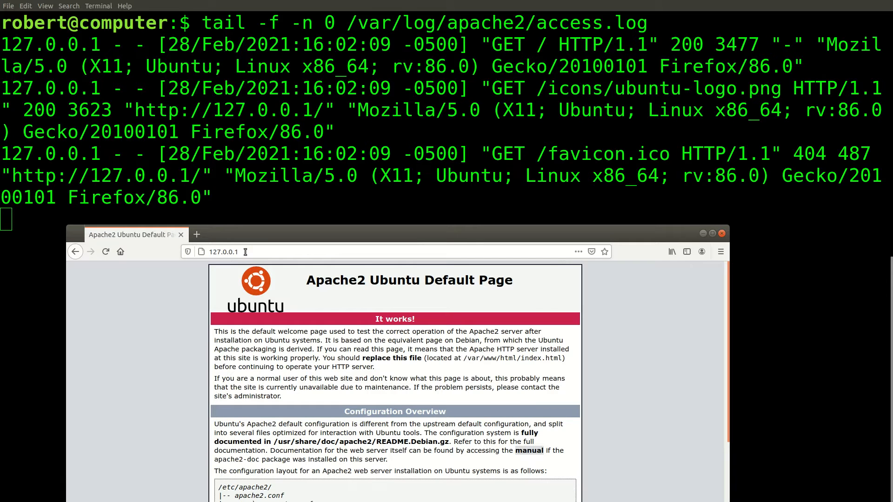
click(720, 233)
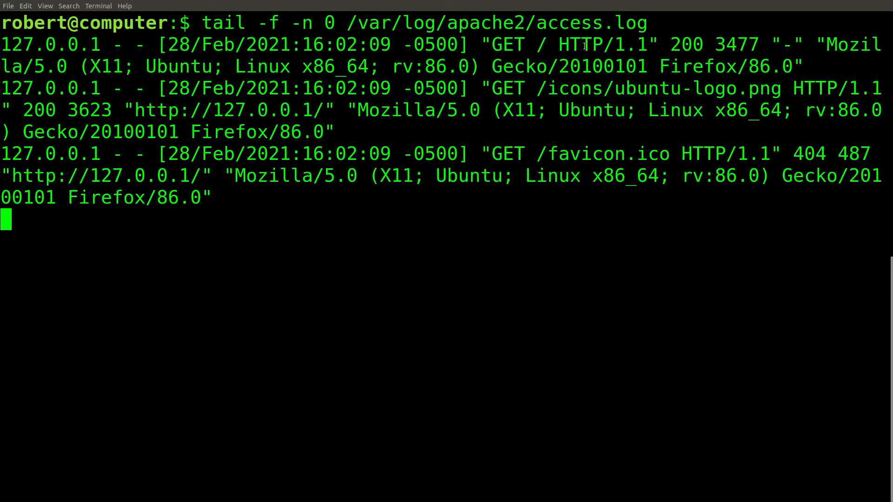
drag(581, 45, 580, 176)
text(curl http://127.0.0.1)
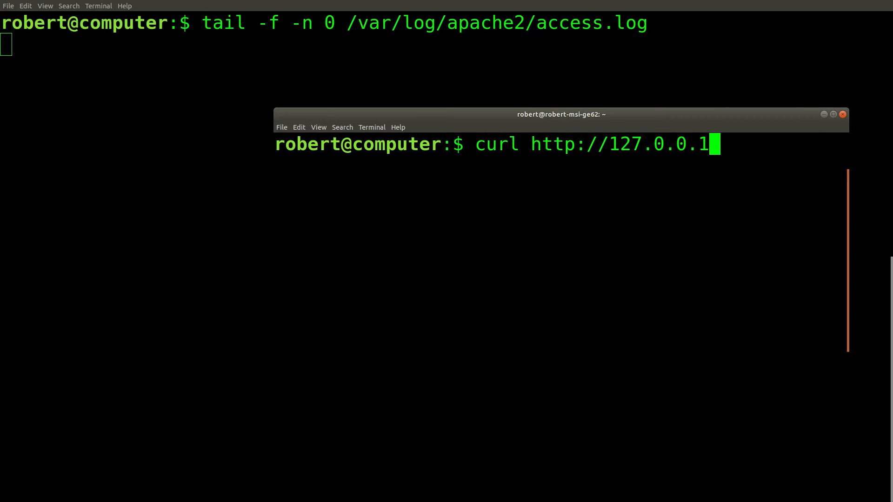
key(Return)
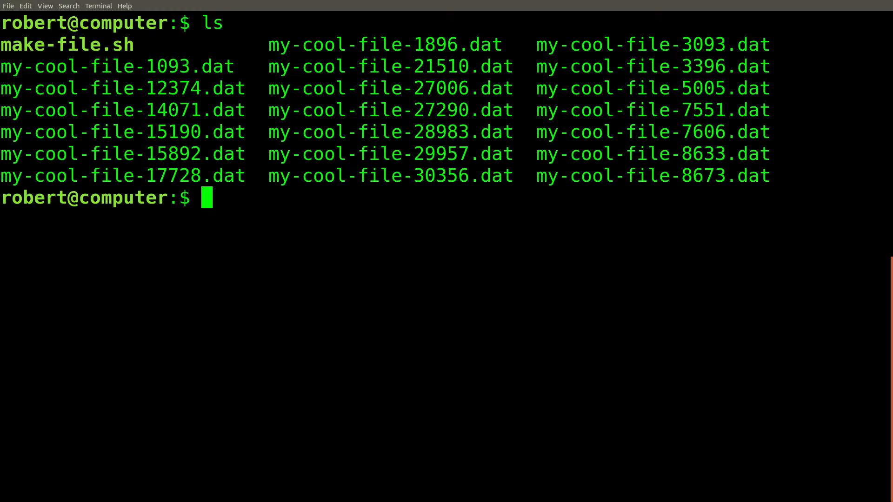
Step: List the my-cool-file data files with ls -latr and highlight the size of my-cool-file-8633.dat
text(ls -latr)
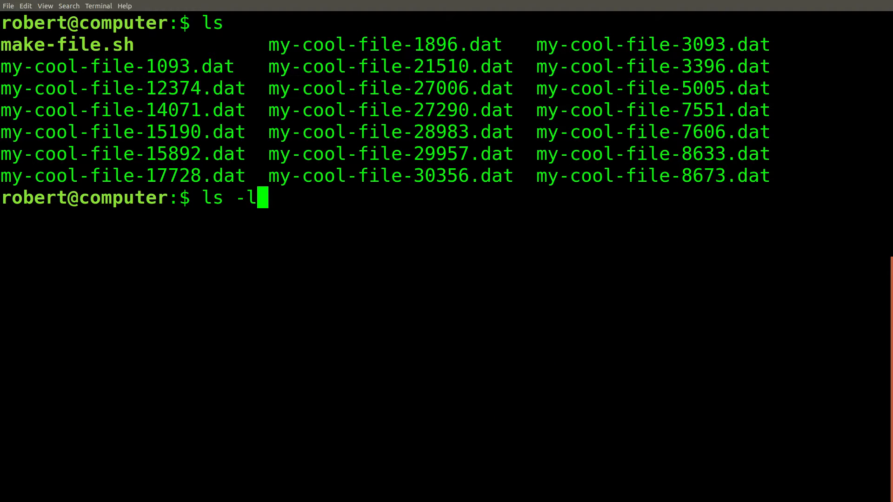
key(Return)
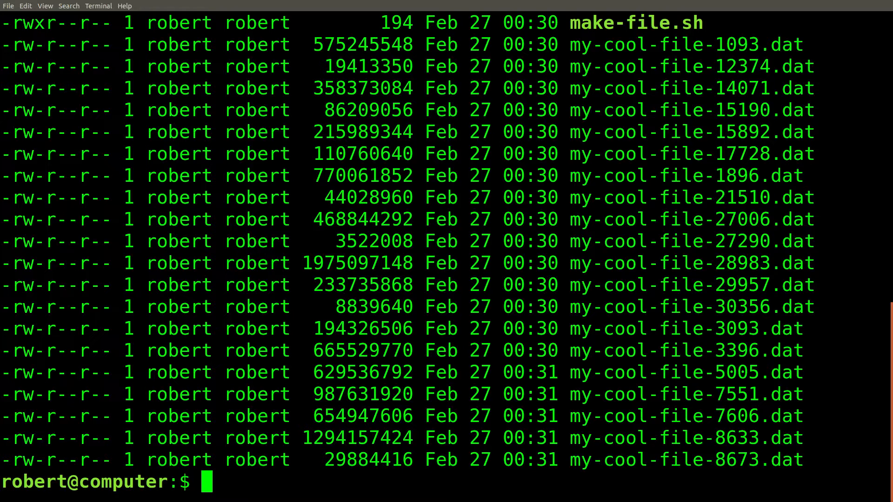
double_click(358, 438)
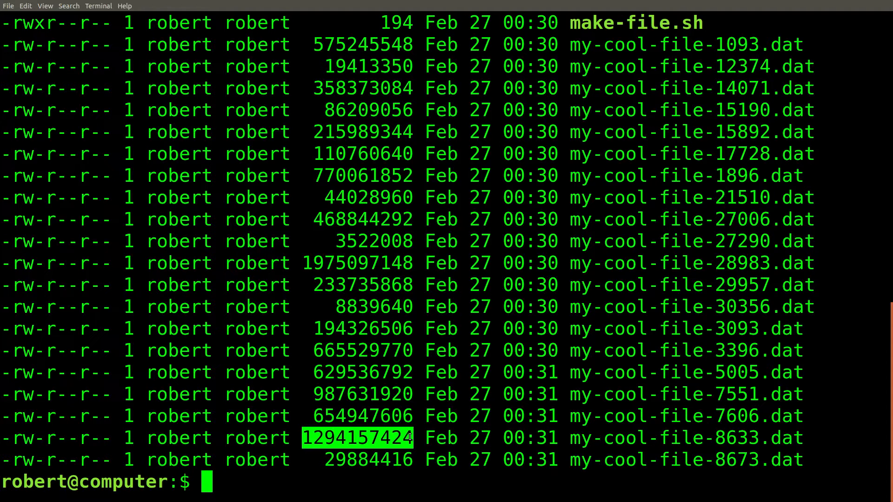
Step: Run ls -a to include hidden entries and highlight items in the listing
text(ls -a)
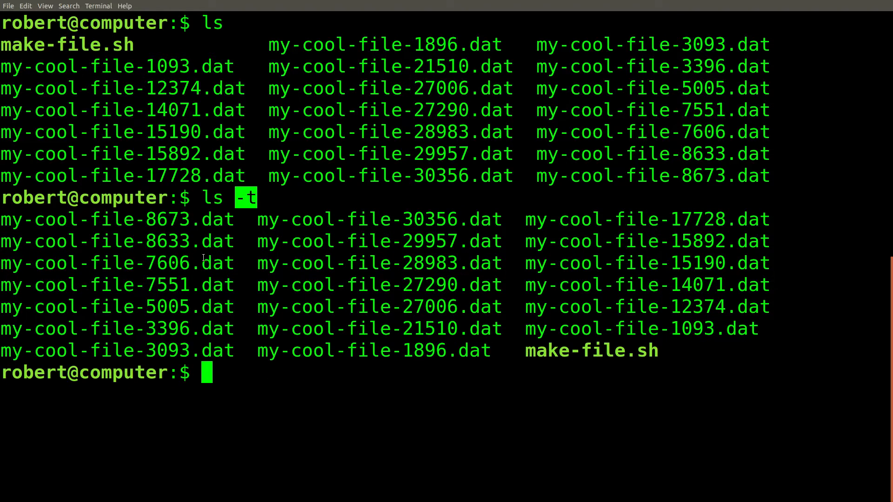
mouse_move(166, 258)
text(ls -tr)
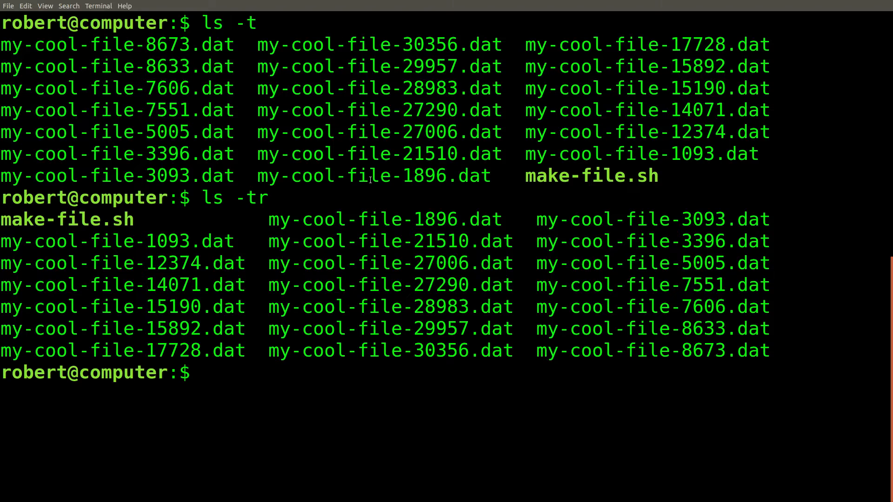
double_click(257, 197)
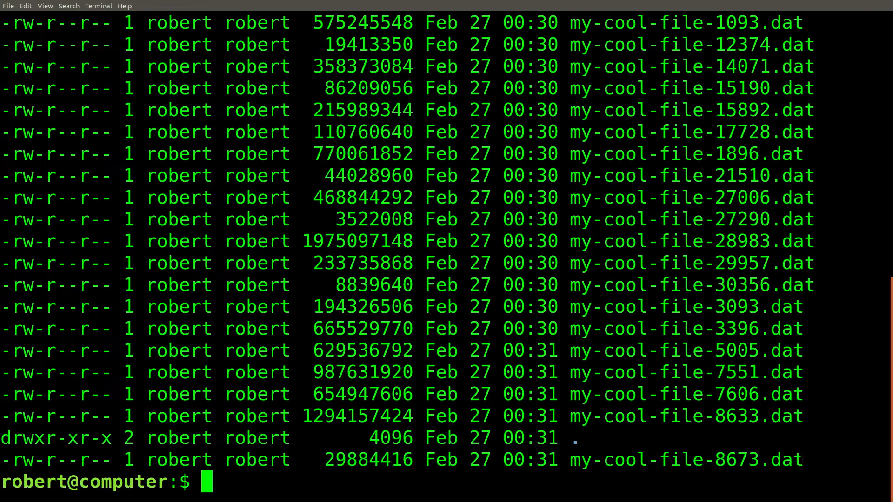
double_click(684, 460)
text(ls -latr)
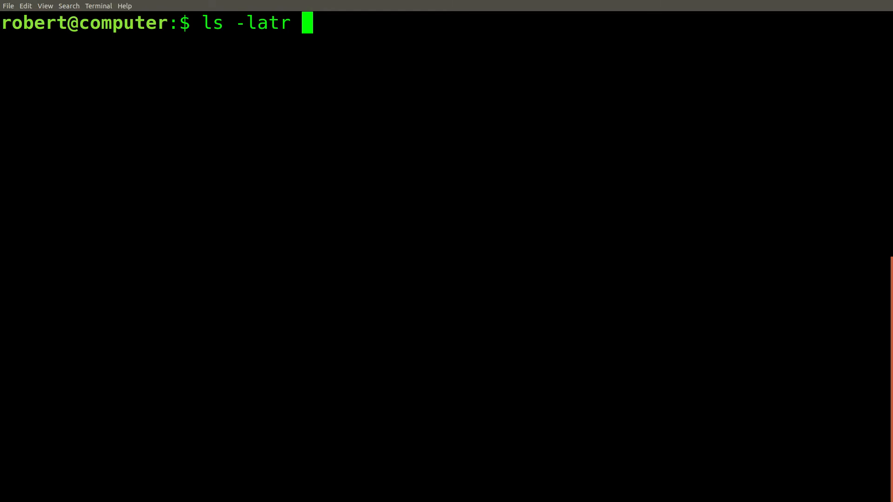
Step: Pipe ls -latr through tail -n 4 to show only the four newest entries
text(| tail -n 4)
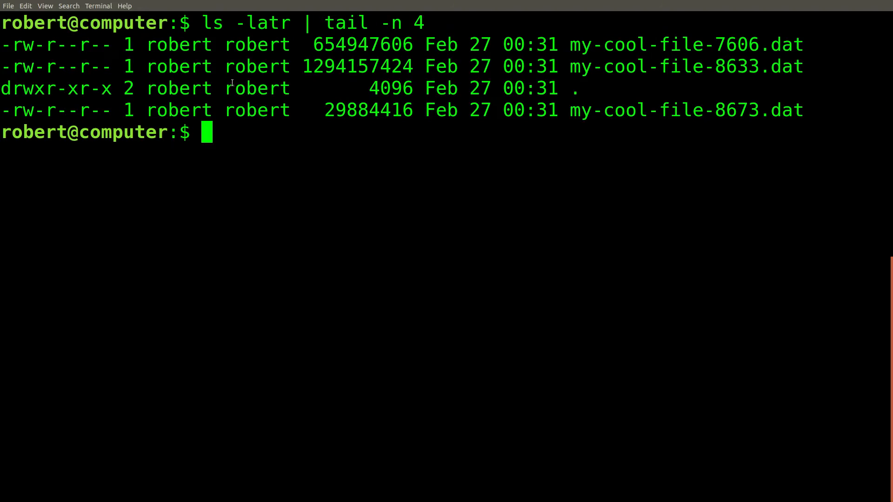
mouse_move(374, 116)
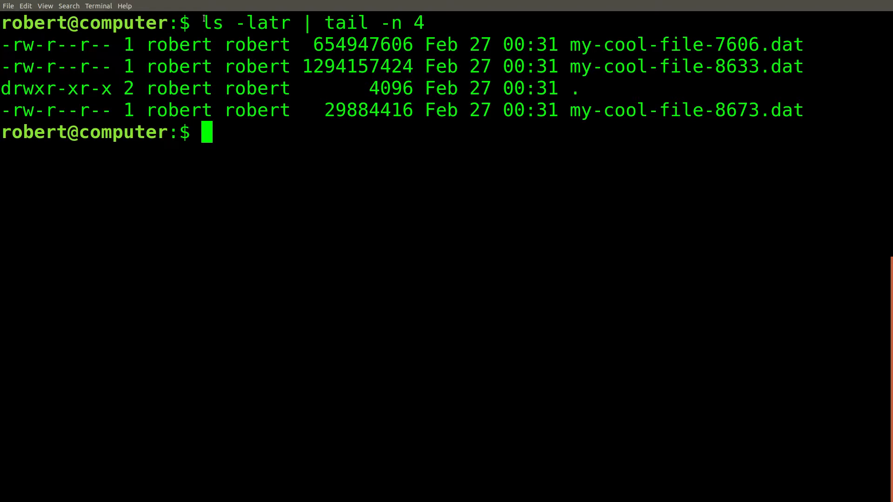
drag(203, 23, 424, 22)
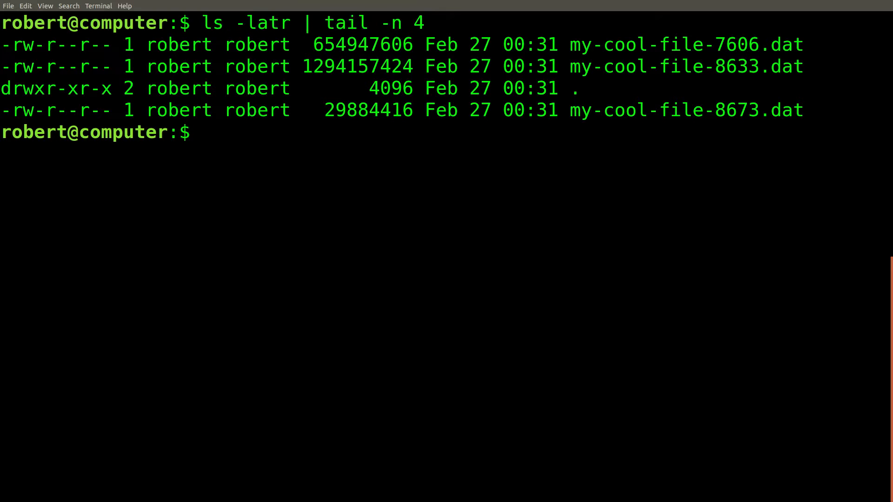
Step: Run watch -n 0.1 -d 'ls -latr | tail -n 4' to refresh the four newest entries with changes highlighted
text(watch -n 0.1 -d 'ls -latr | tail -n 4)
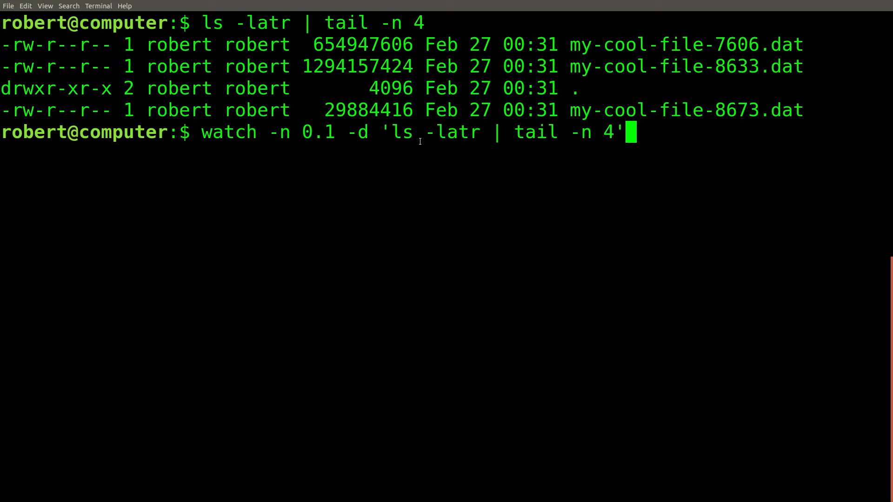
drag(391, 132, 615, 132)
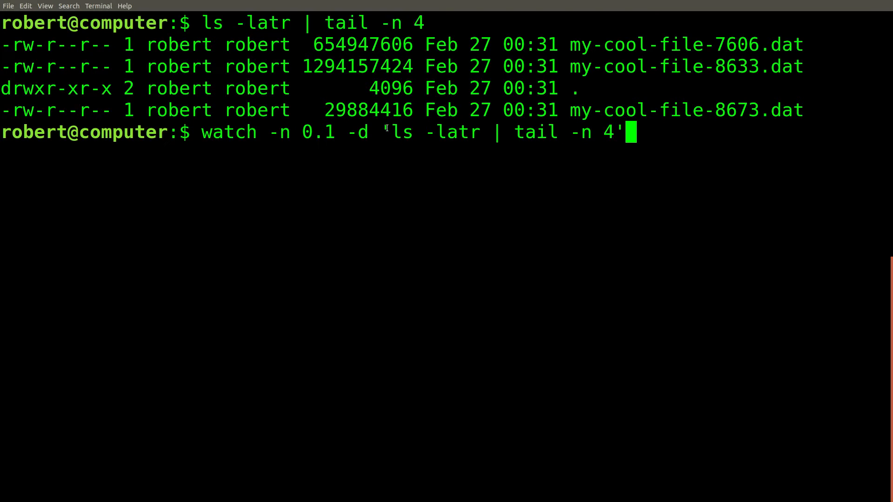
drag(392, 132, 513, 132)
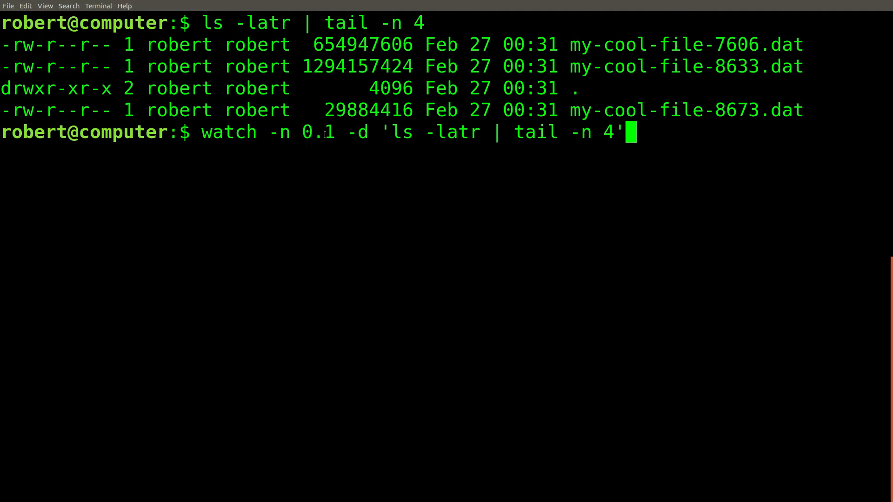
double_click(357, 132)
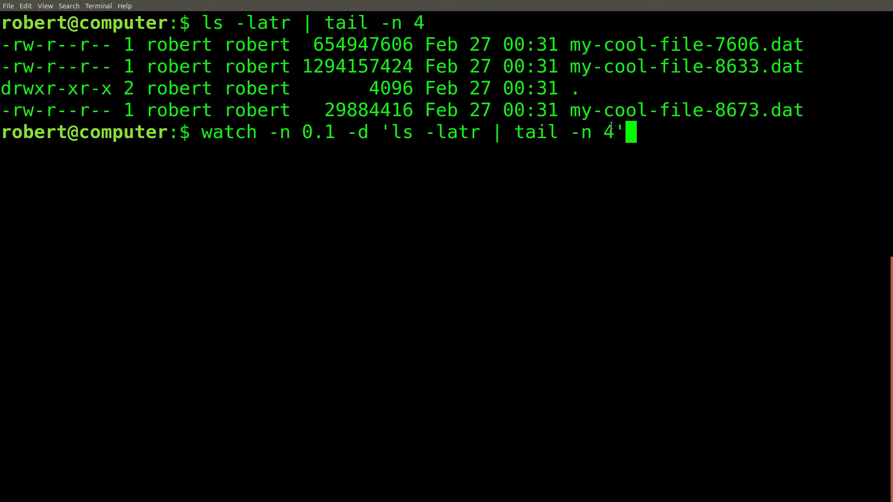
key(Return)
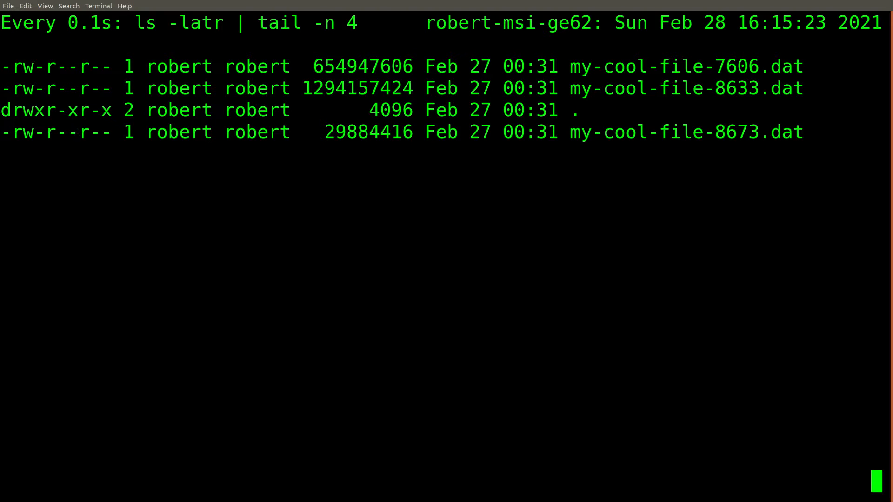
mouse_move(569, 131)
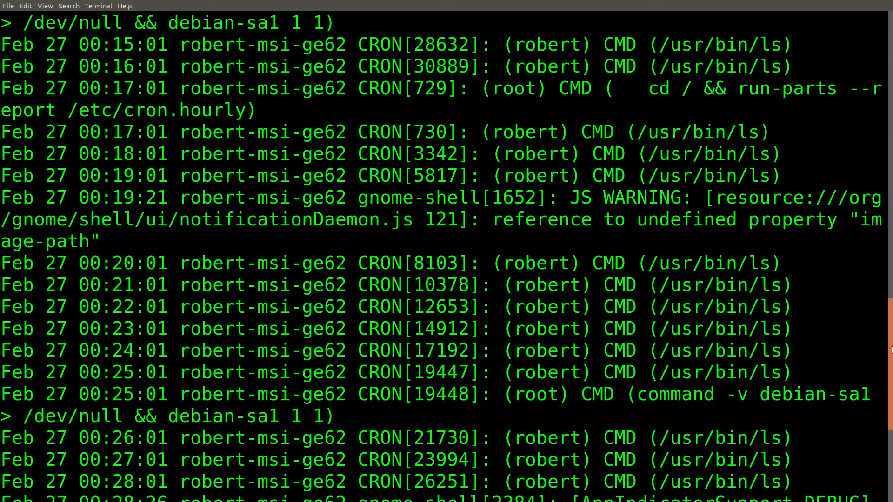
Step: Scroll through the syslog CRON entries and the syslog(3) manual down to DESCRIPTION
scroll(down, 3)
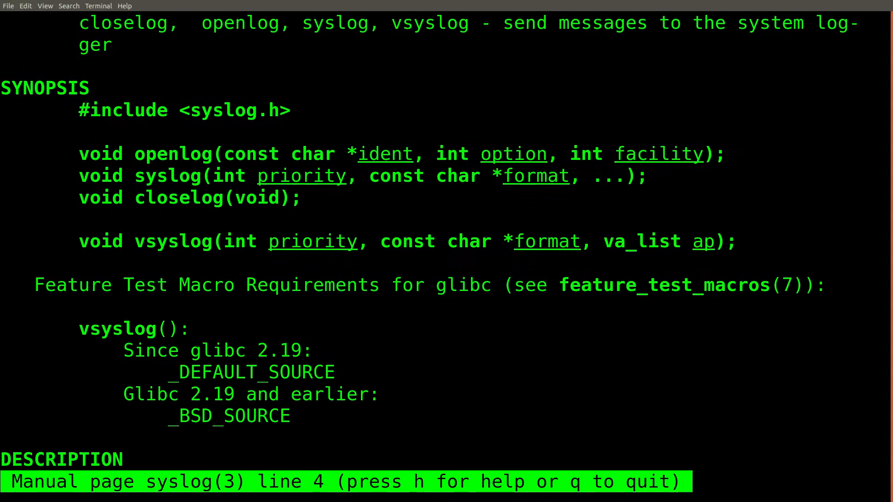
scroll(down, 3)
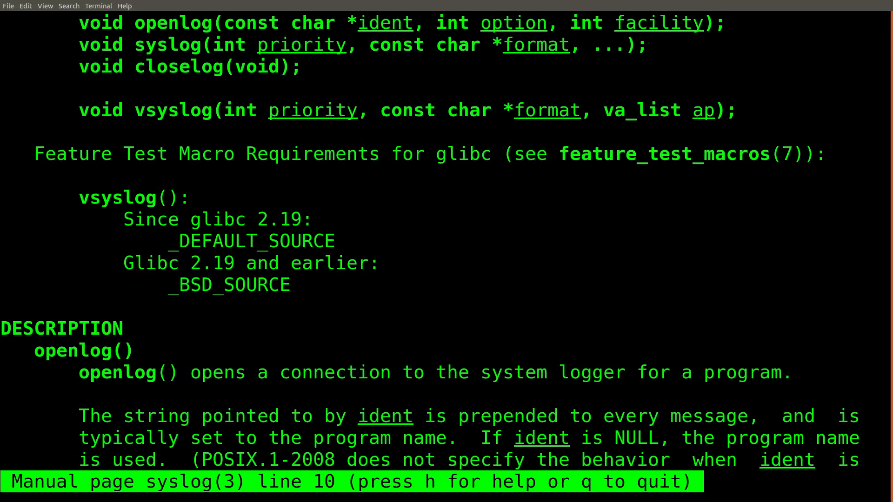
scroll(down, 3)
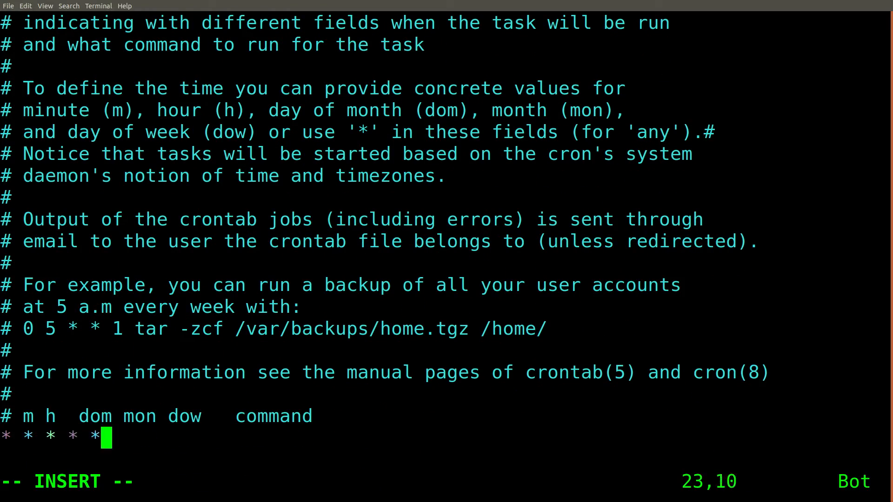
Step: Add the crontab entry * * * * * echo 'Hello World!' to run every minute
text(echo)
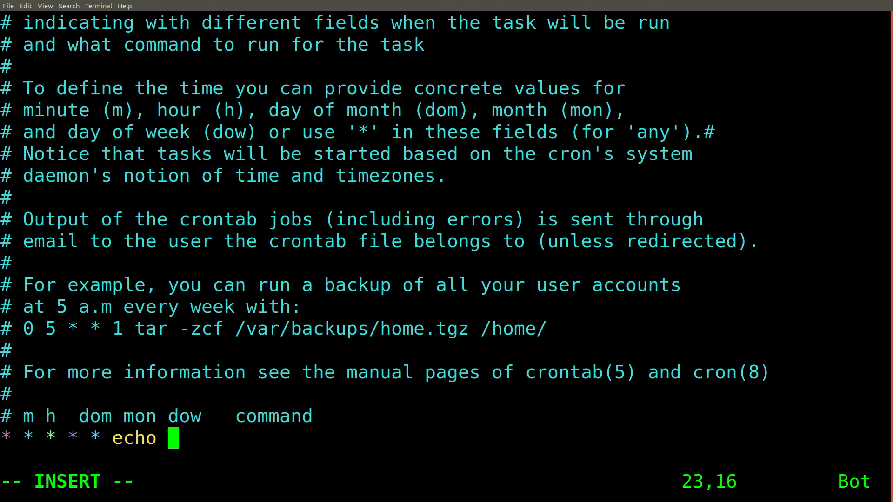
text('Hello)
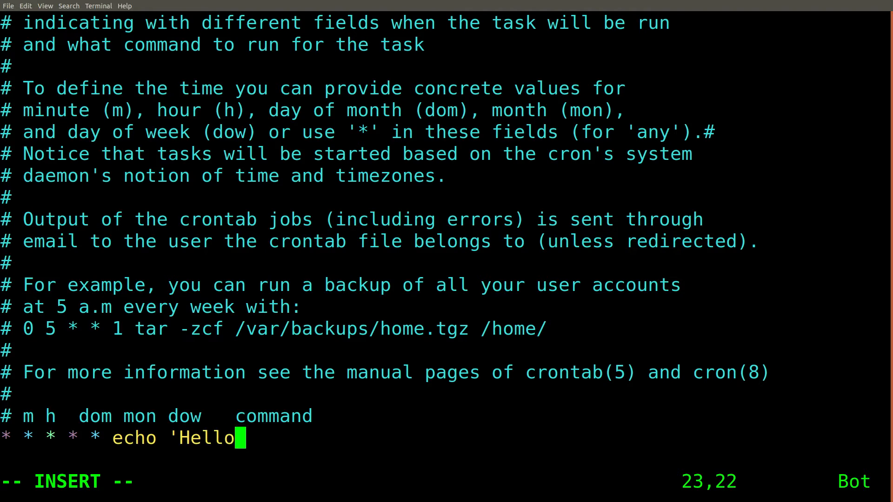
text(World!)
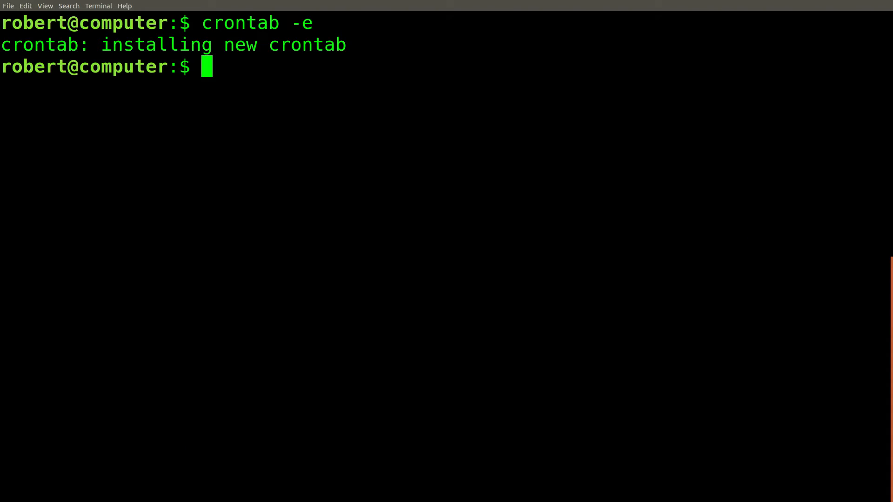
Step: Follow /var/log/syslog with -f -n 0 and mark the newest cron run's timestamp
text(tail)
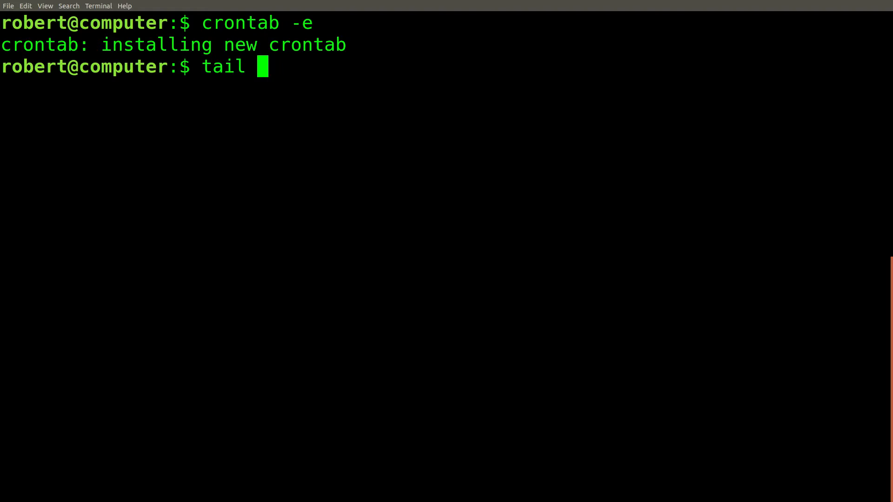
text(-f -n 0)
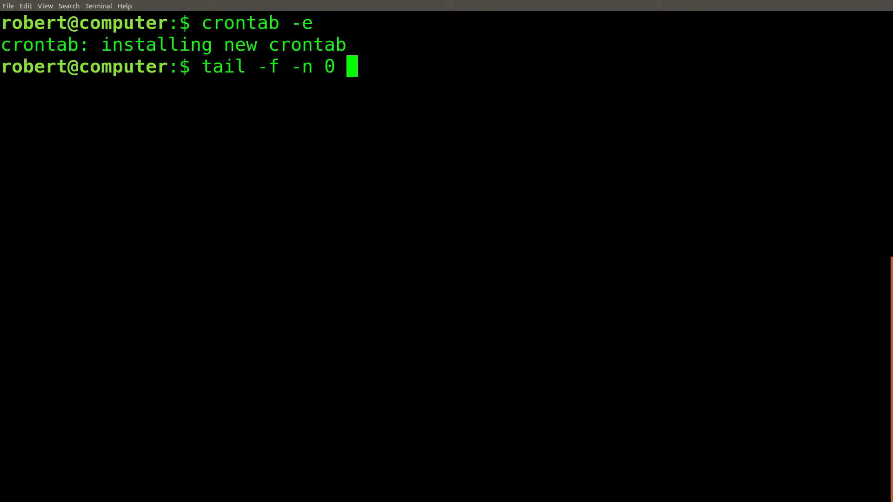
text(/var/log/)
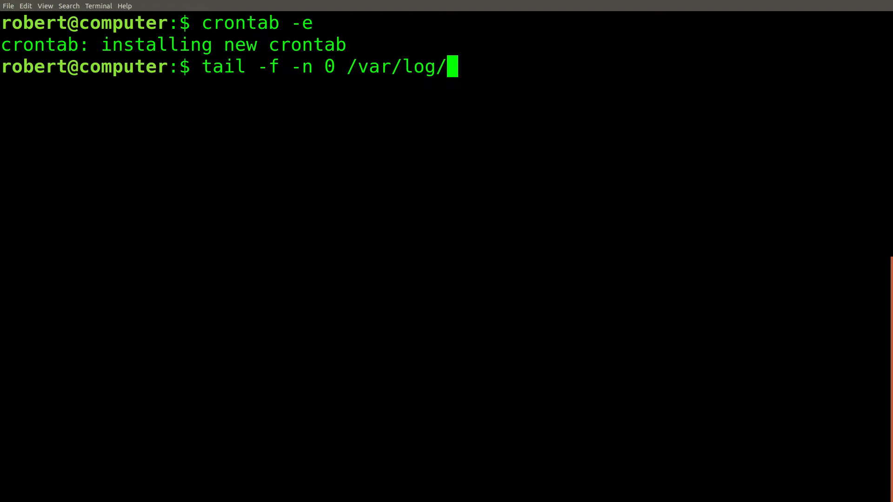
text(syslog)
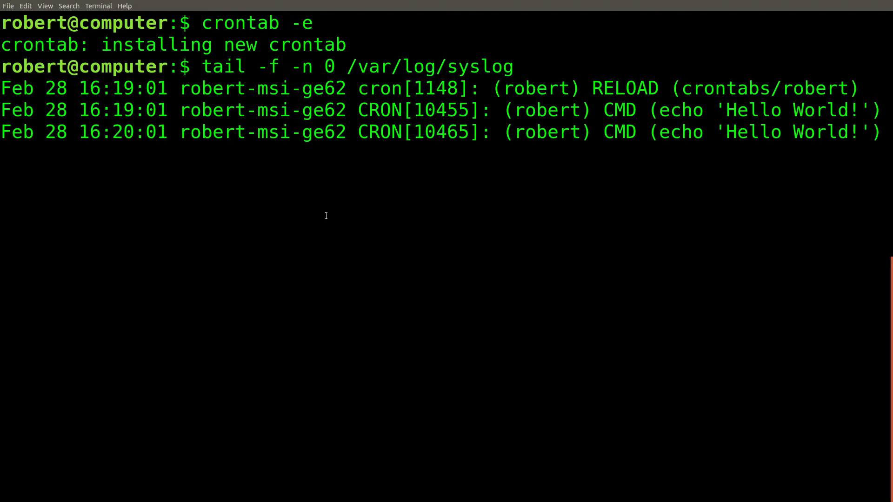
drag(561, 132, 837, 133)
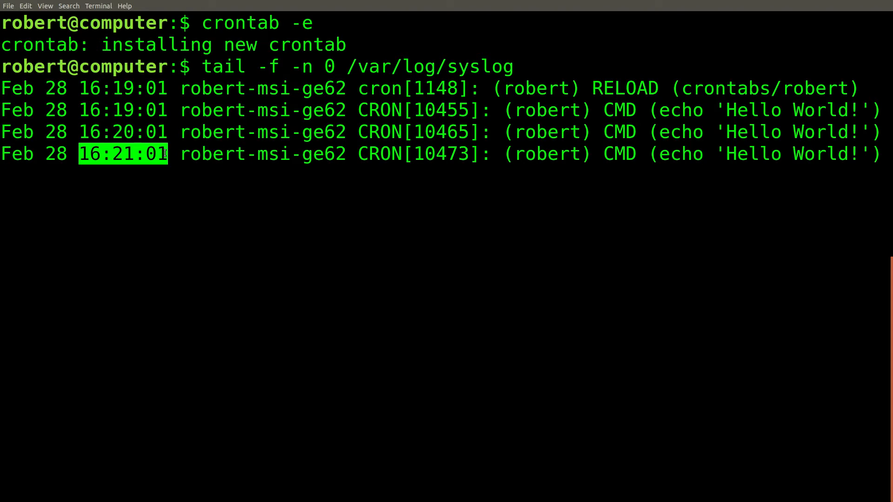
Step: Enter tail -f on Apache access.log and error.log to follow both together
text(tail -f /var/log/apache2/access.log /var/log/apache2/error.log)
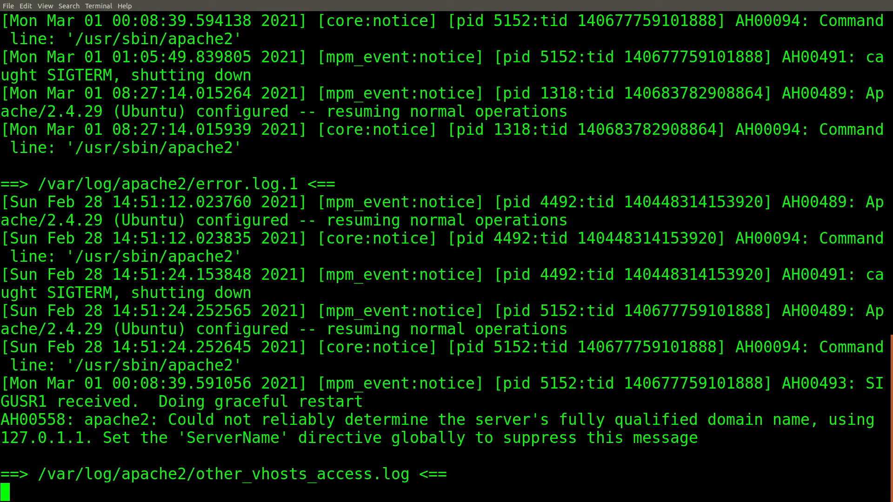
Step: Enter sudo chmod ug-rwx /var/log/apache2/ to remove user and group permissions on the log directory
text(sudo chmod ug-rwx /var/log/apache2/)
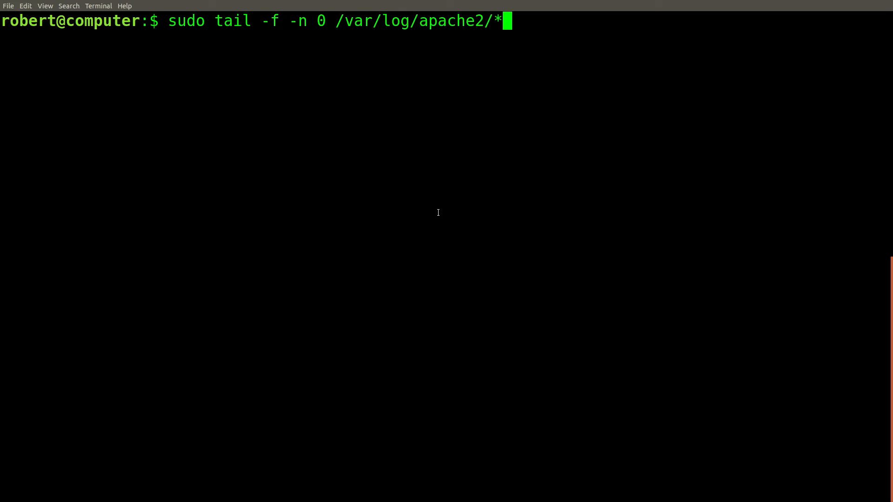
Step: Run the sudo tail -f wildcard on the Apache logs, then retry it wrapped in sudo sh -c
key(Return)
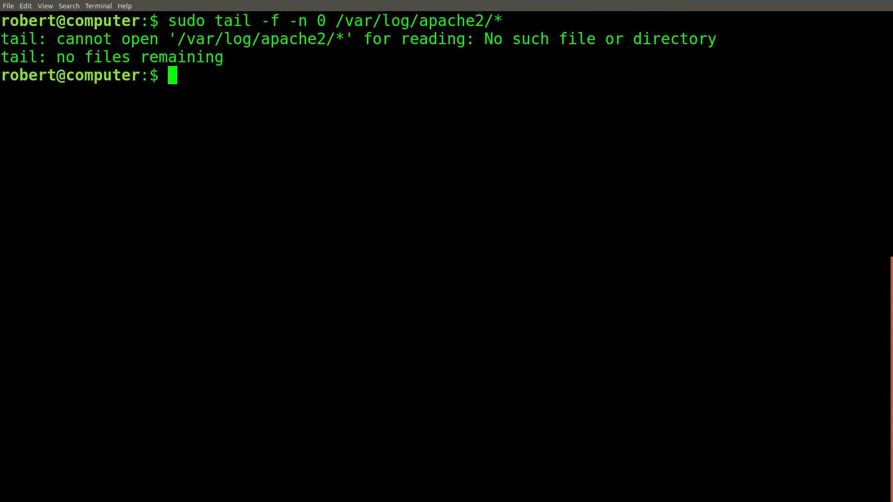
text(sudo sh -c 'tail -f -n 0 /var/log/apache2/*')
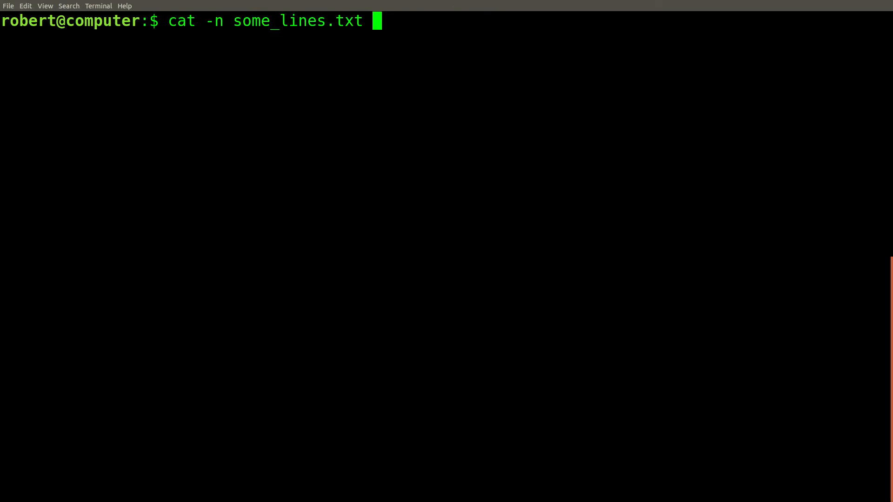
Step: Show some_lines.txt numbered, then pipe it through tail -n 2 to keep only RKT and PLTR
key(Return)
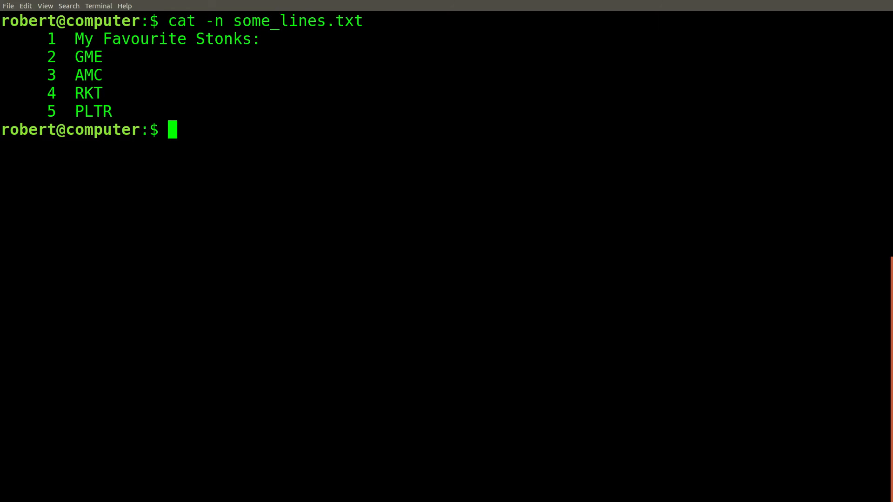
text(cat -n some_lines.txt | tail -n 2)
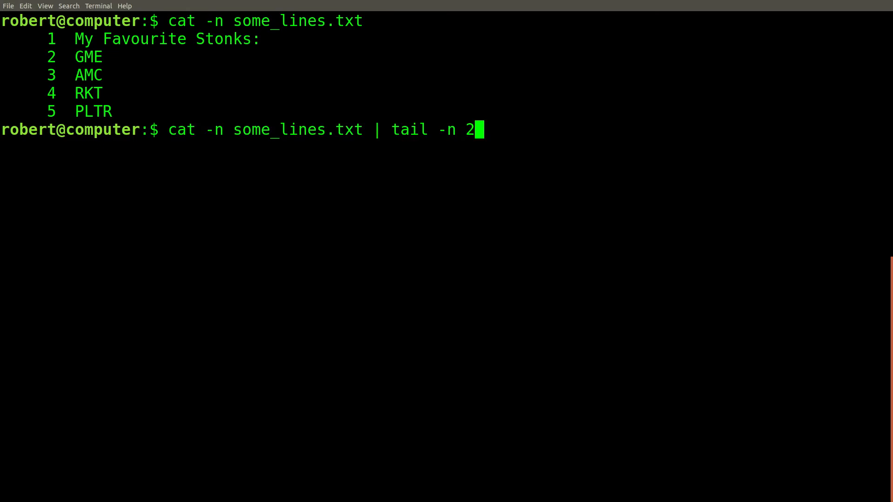
key(Return)
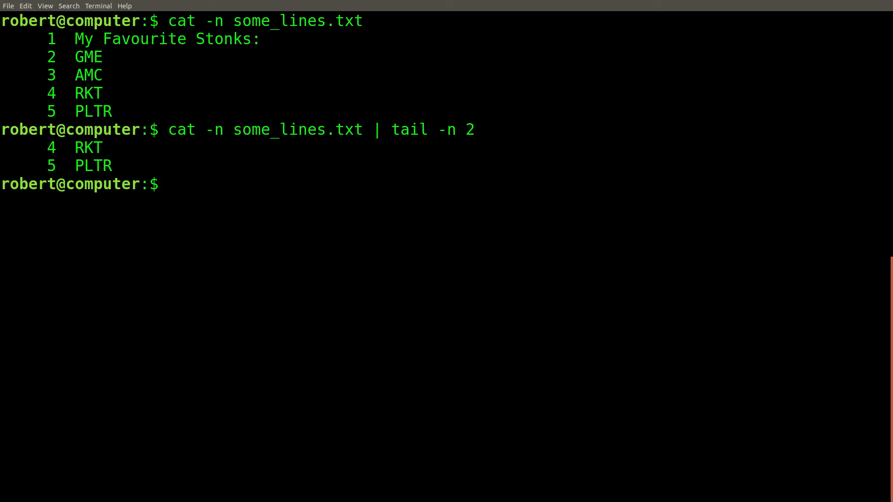
text(+2)
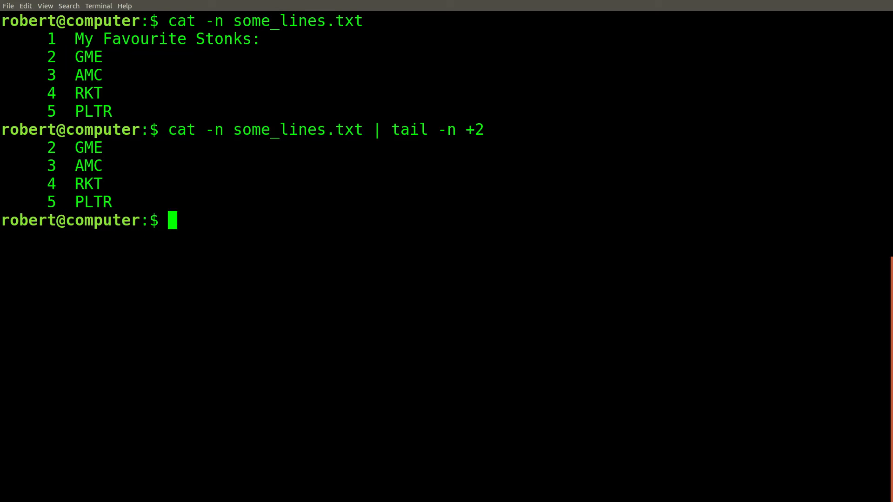
Step: Enter cat -n some_lines.txt | tail -c 1 to print just the file's last byte
text(cat -n some_lines.txt | tail -c 1)
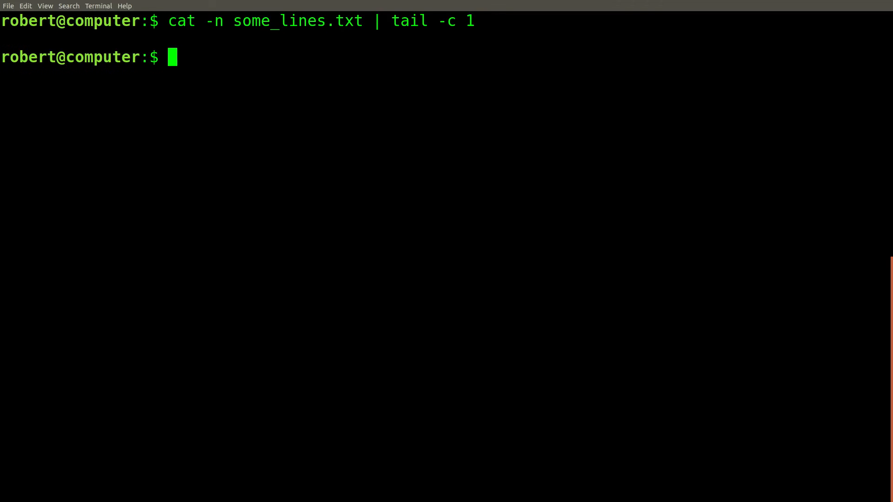
Step: Pipe tail -c 1 into xxd, highlight the 0a newline byte, then try tail -c 4
text(cat -n some_lines.txt | tail -c 1 |)
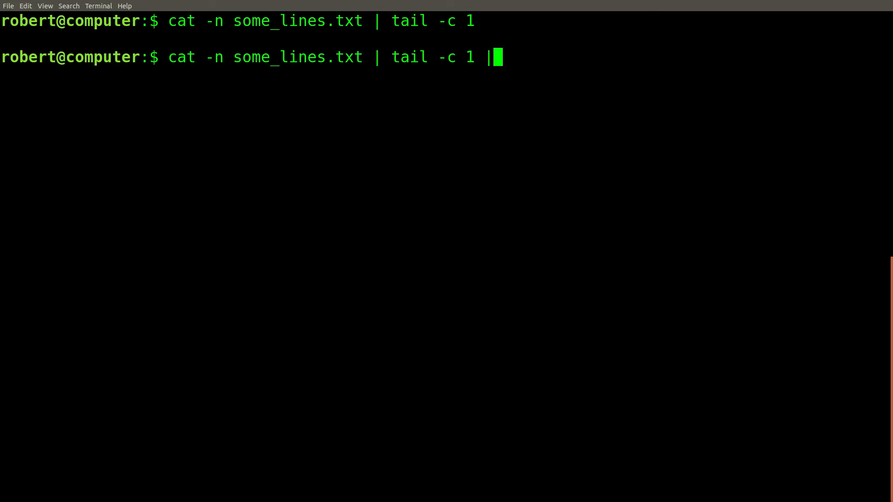
text(xxd)
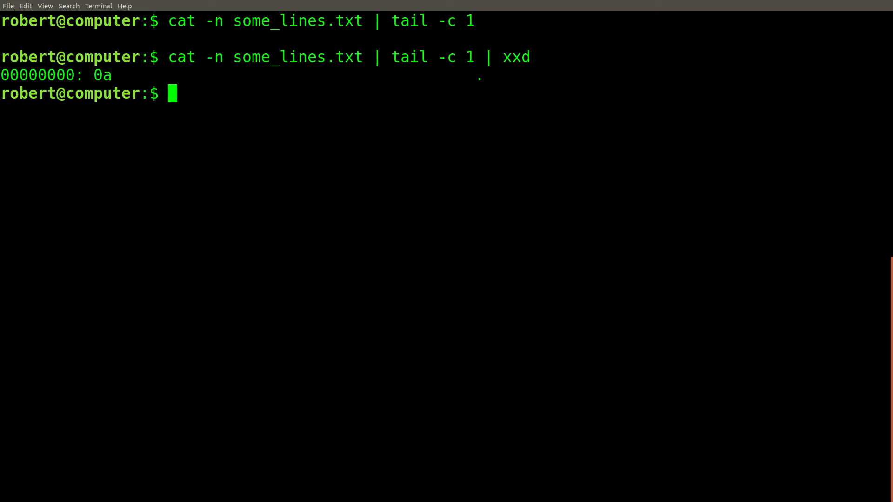
double_click(103, 74)
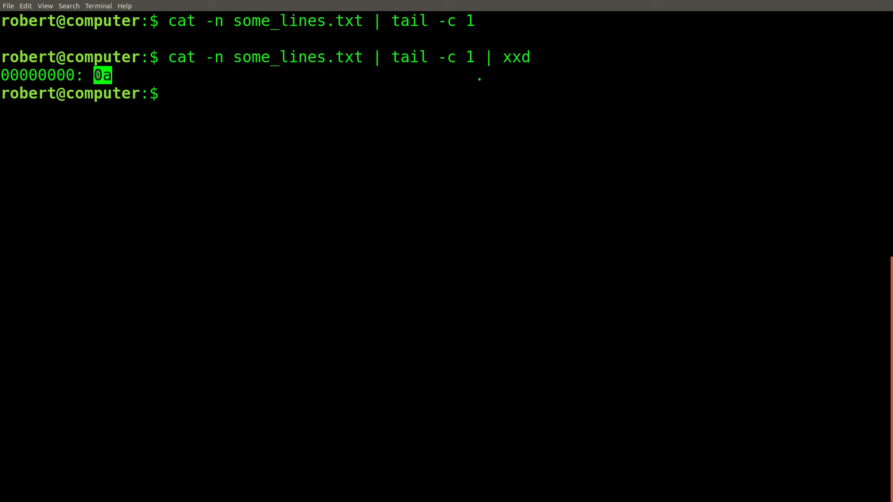
text(cat -n some_lines.txt | tail -c)
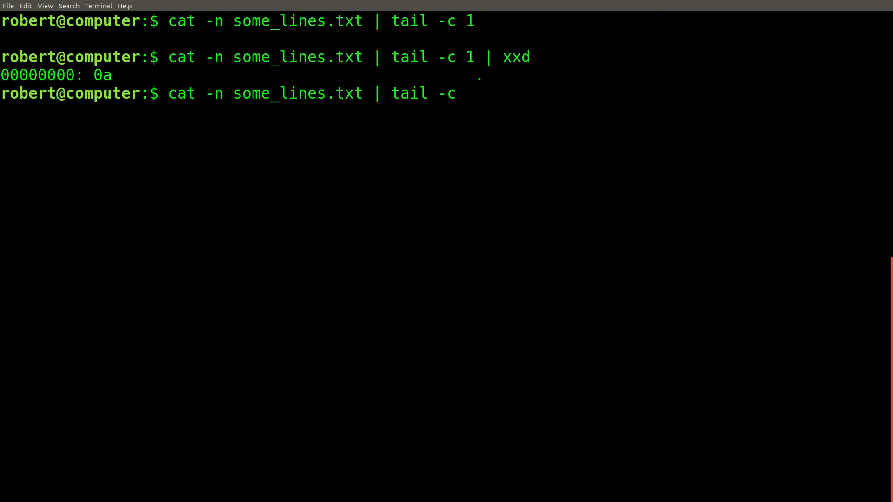
text(4)
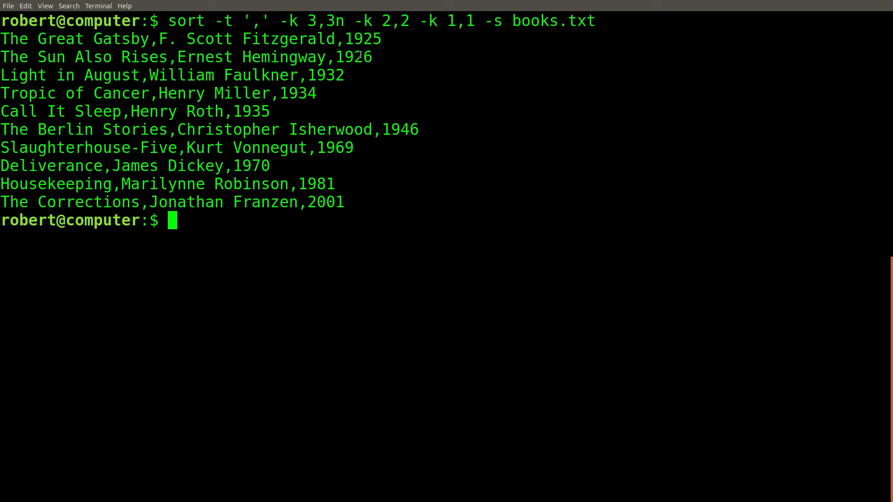
Step: Sort books.txt by year, author and title with sort -t ',' -k 3,3n -k 2,2 -k 1,1 -s, piped into tail
text(sort -t ',' -k 3,3n -k 2,2 -k 1,1 -s books.txt |)
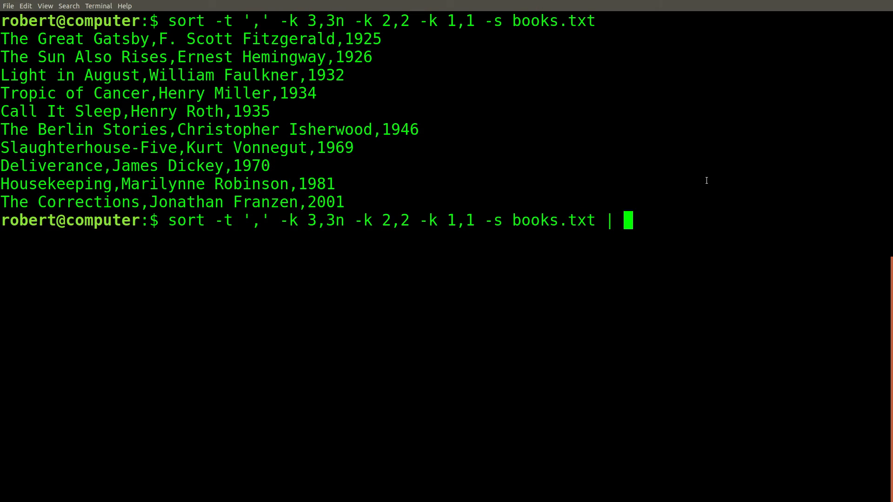
text(tail -)
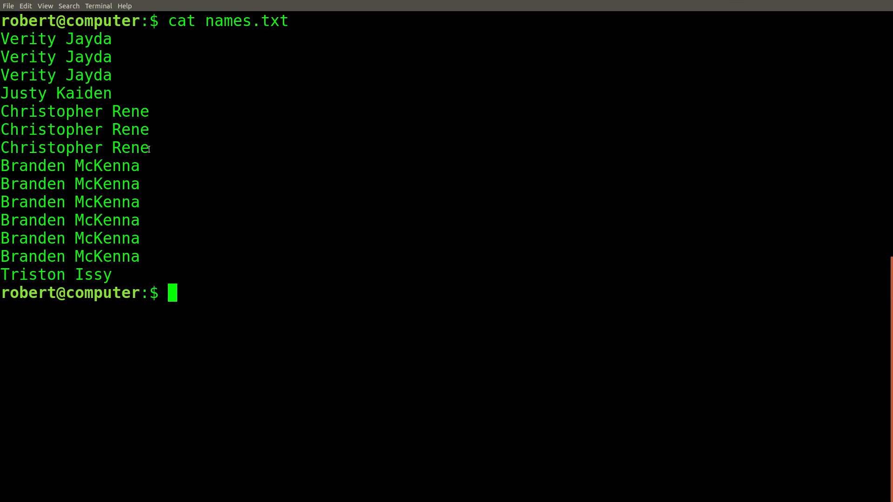
double_click(75, 148)
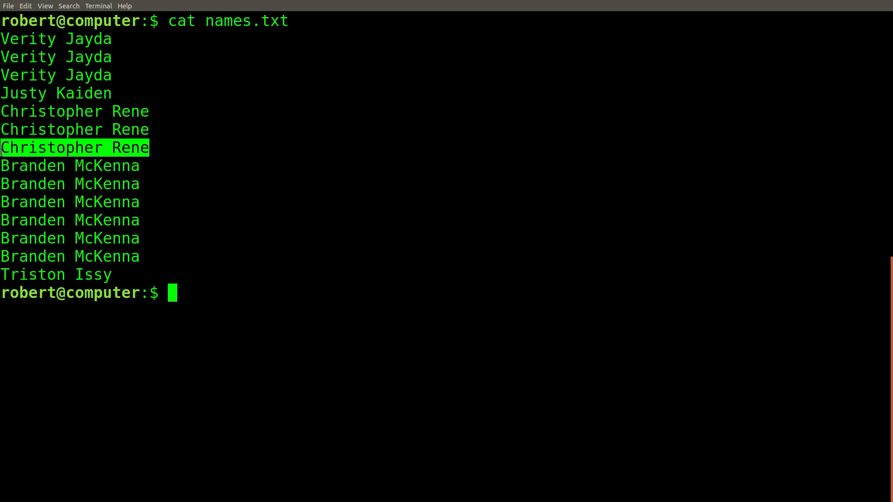
text(|)
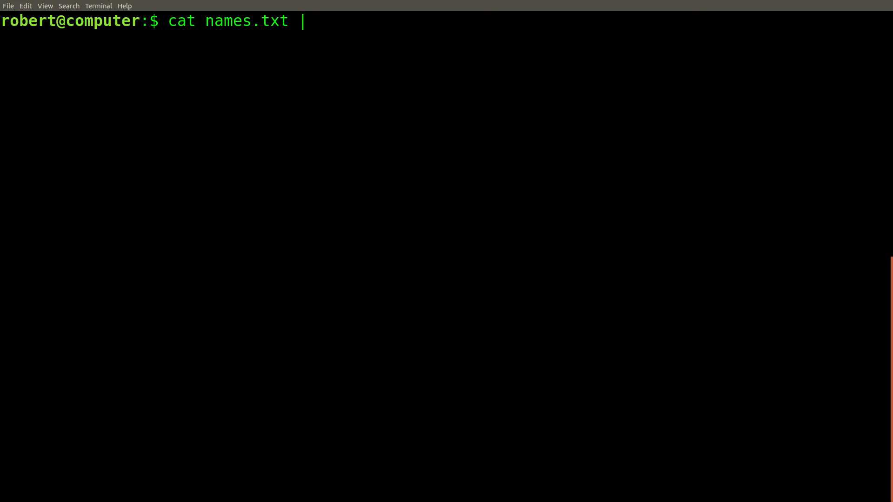
Step: Build cat names.txt | sort | uniq -c | sort -n and select the whole counting pipeline
text(sort |)
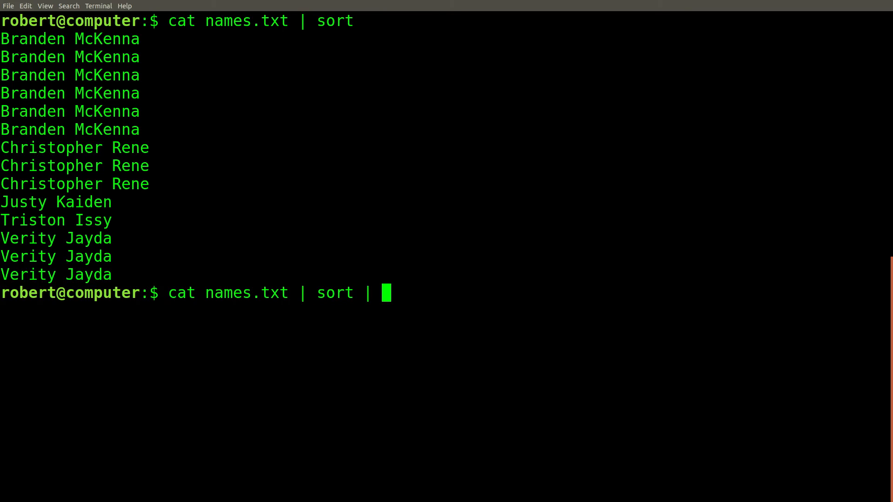
text(uniq -)
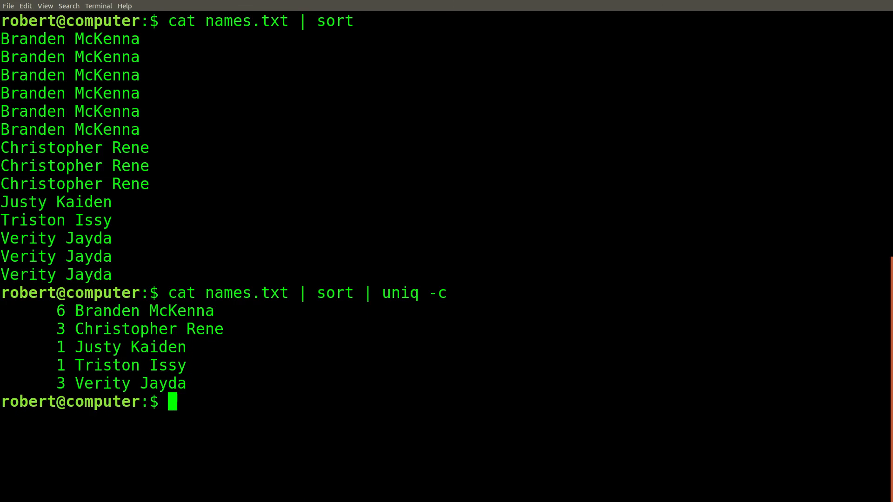
text(cat names.txt | sort | uniq -c | sort -n)
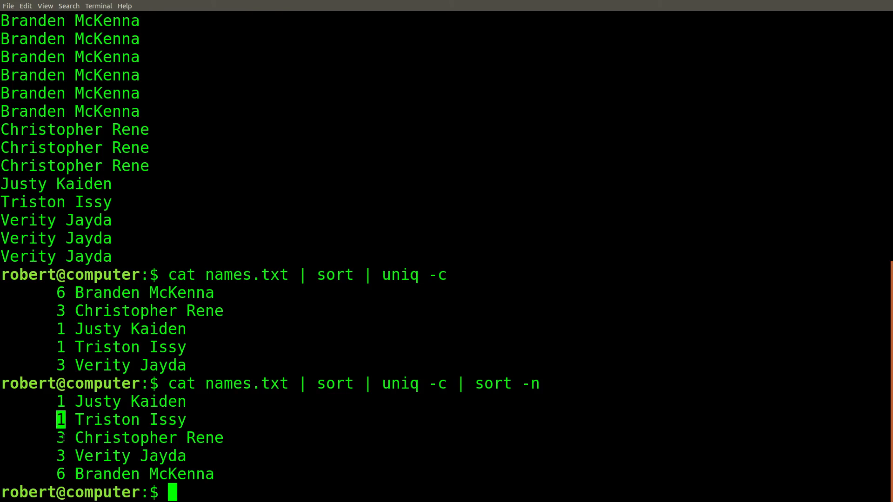
drag(177, 383, 502, 384)
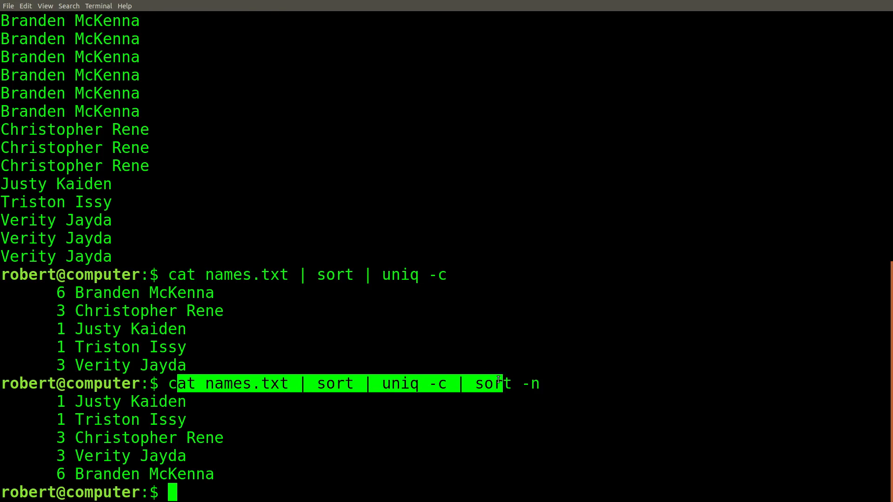